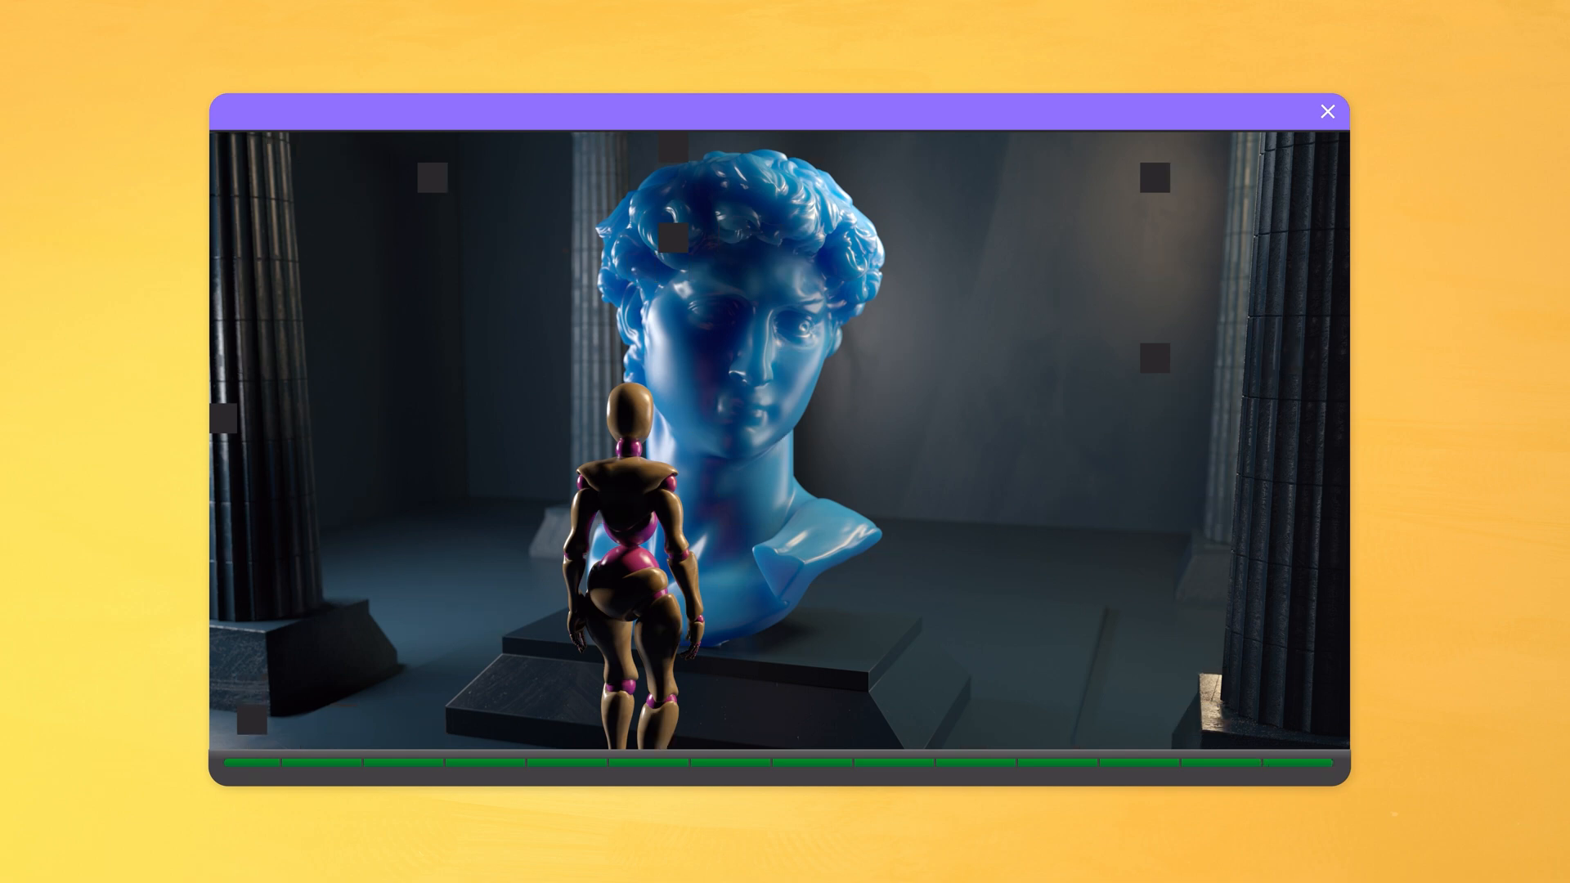
# Start rendering the bust-and-mannequin scene and let all tiles complete
pyautogui.click(1327, 111)
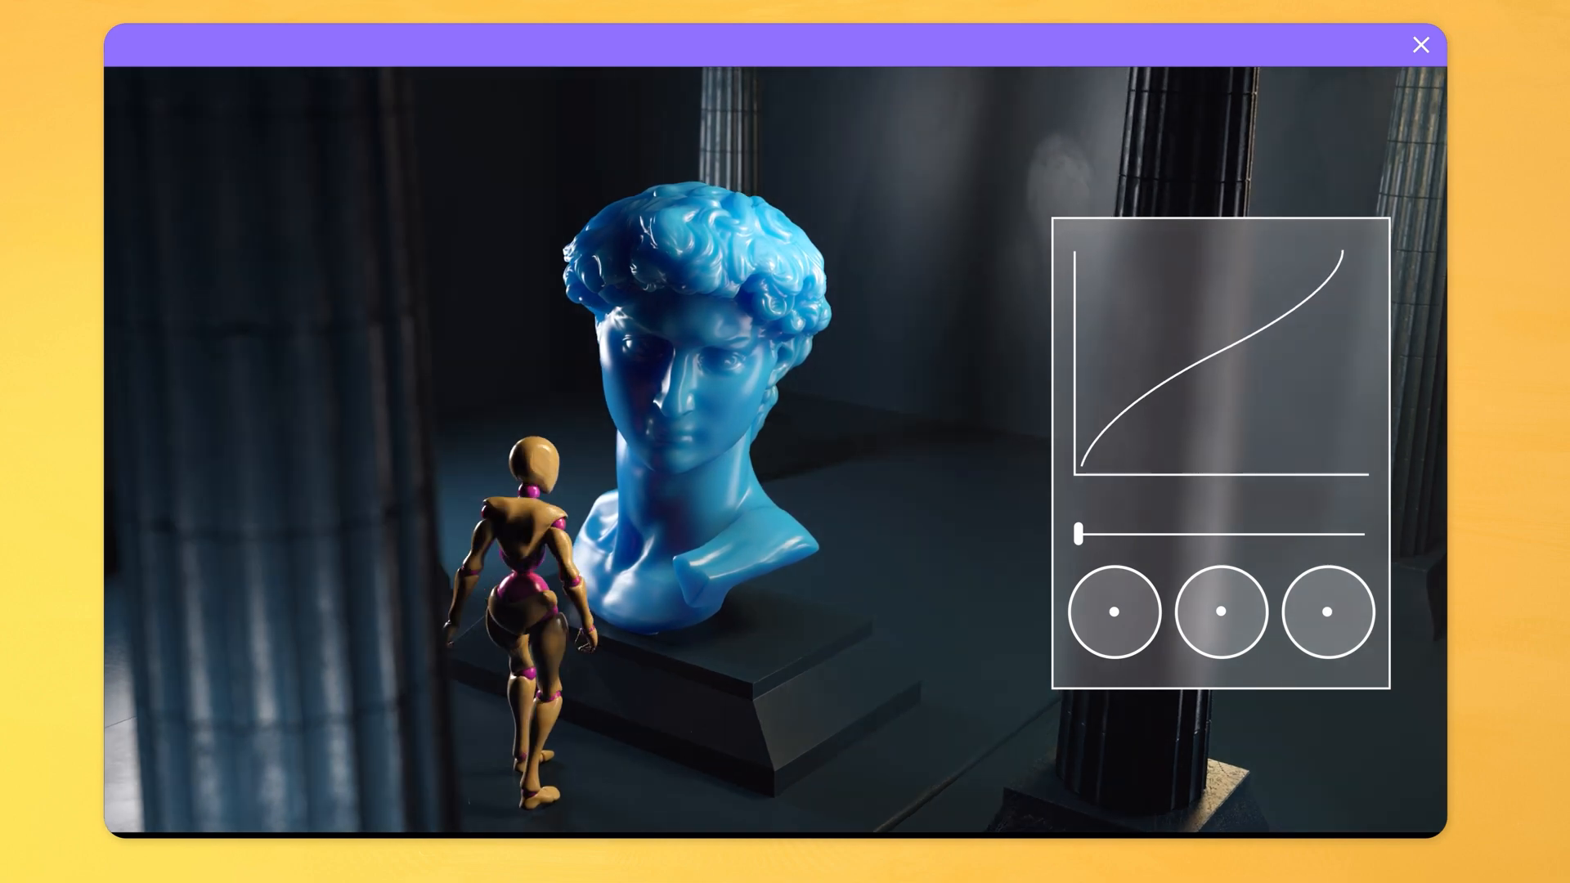
# Drag the post-processing strength slider toward the middle for the bust render
pyautogui.moveTo(1081, 534); pyautogui.dragTo(1176, 533)
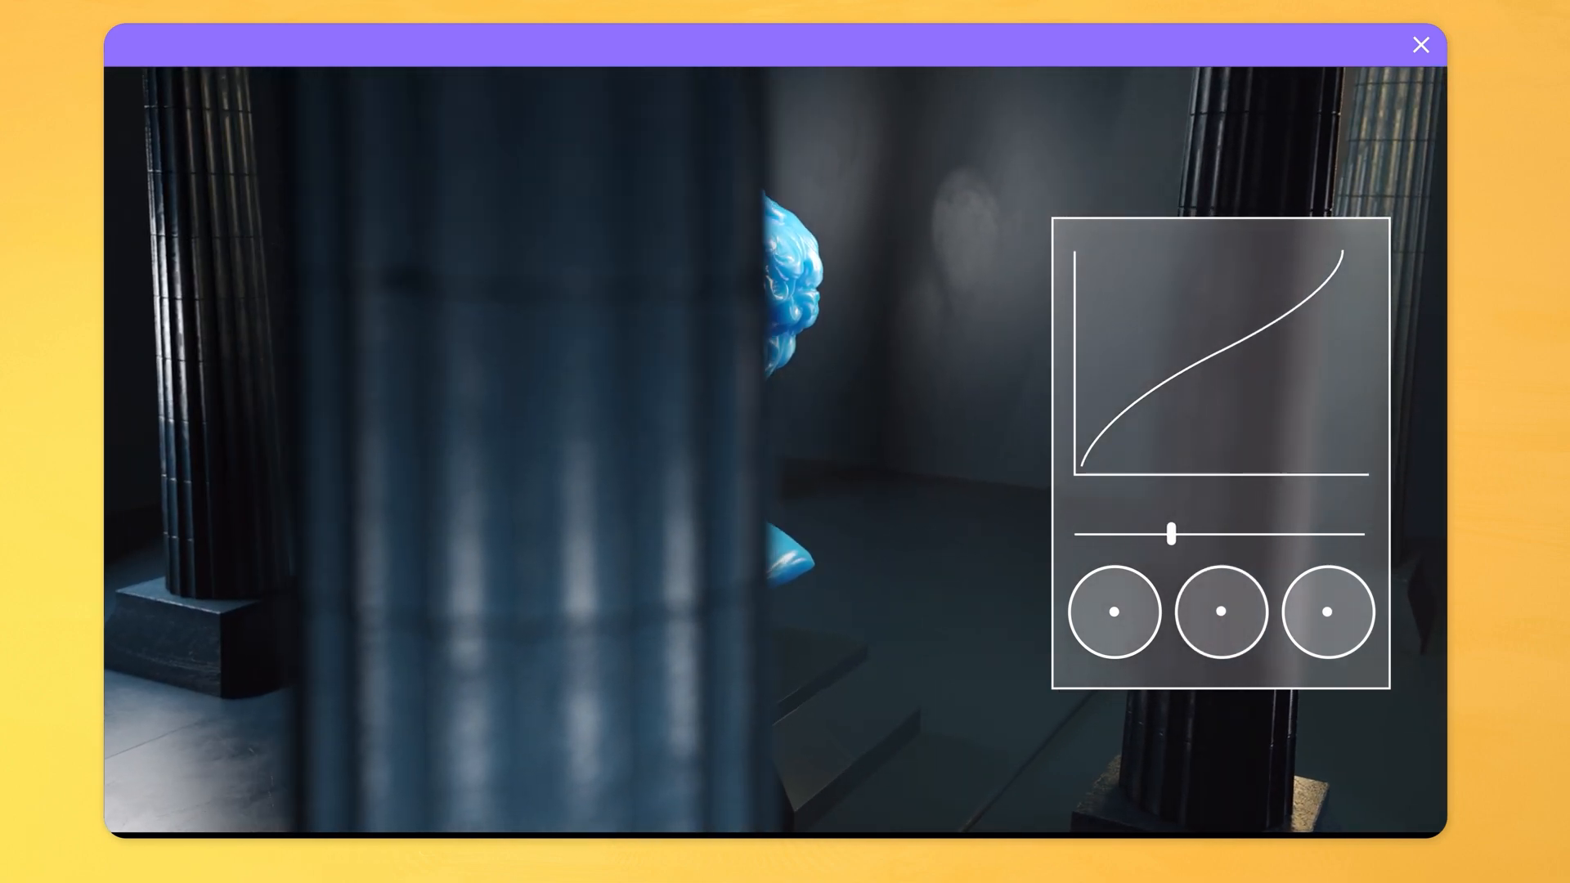